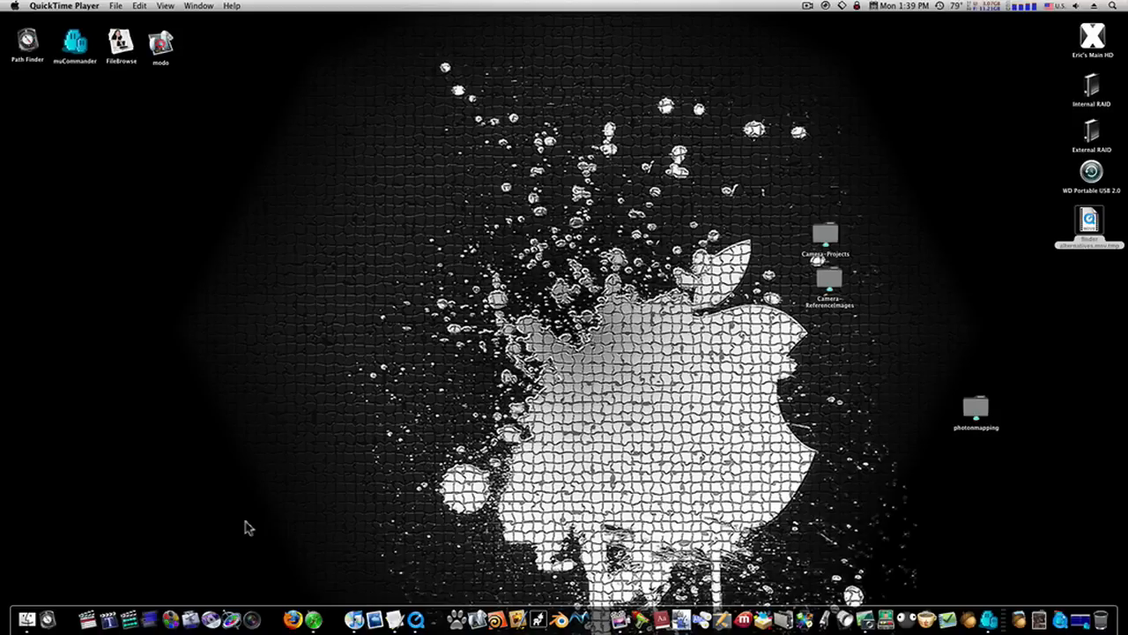
mouse_move(31, 525)
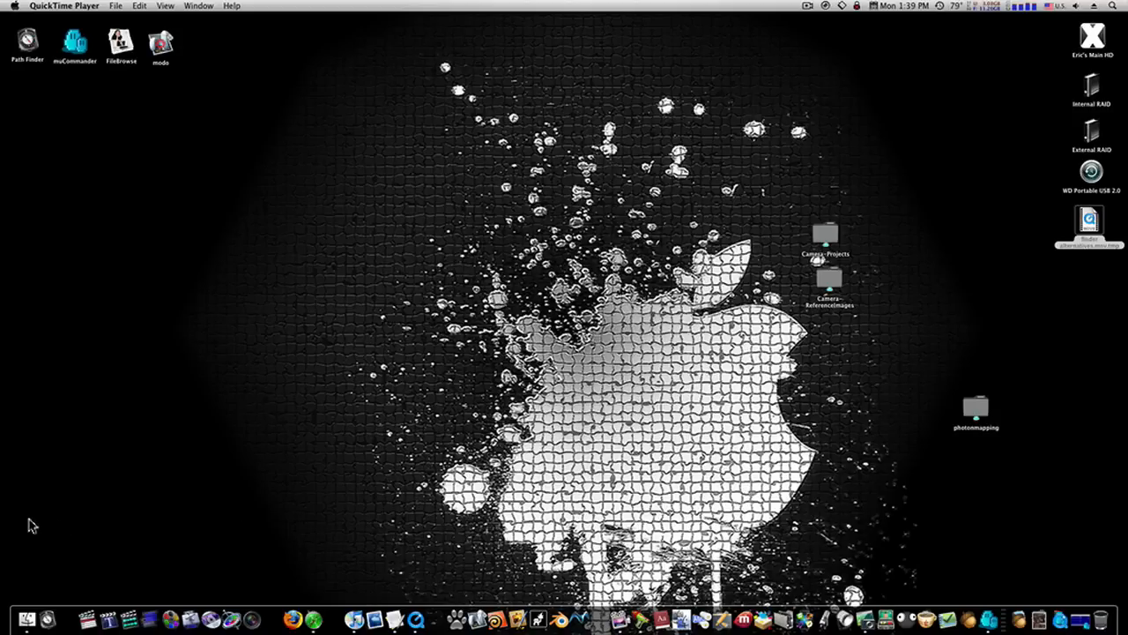
mouse_move(23, 525)
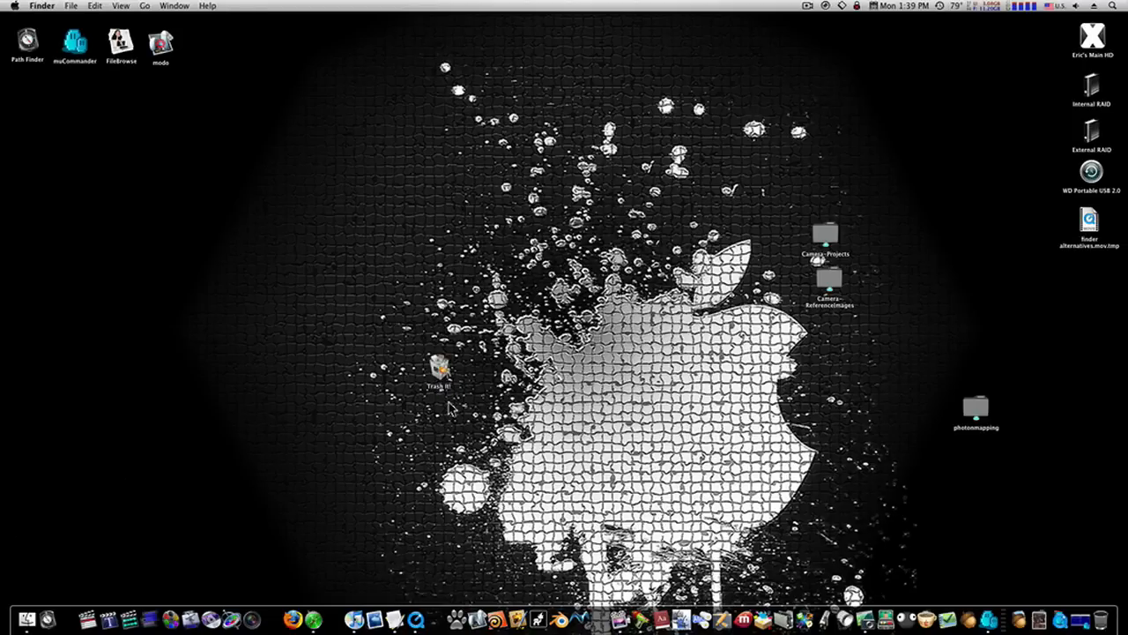
mouse_move(451, 372)
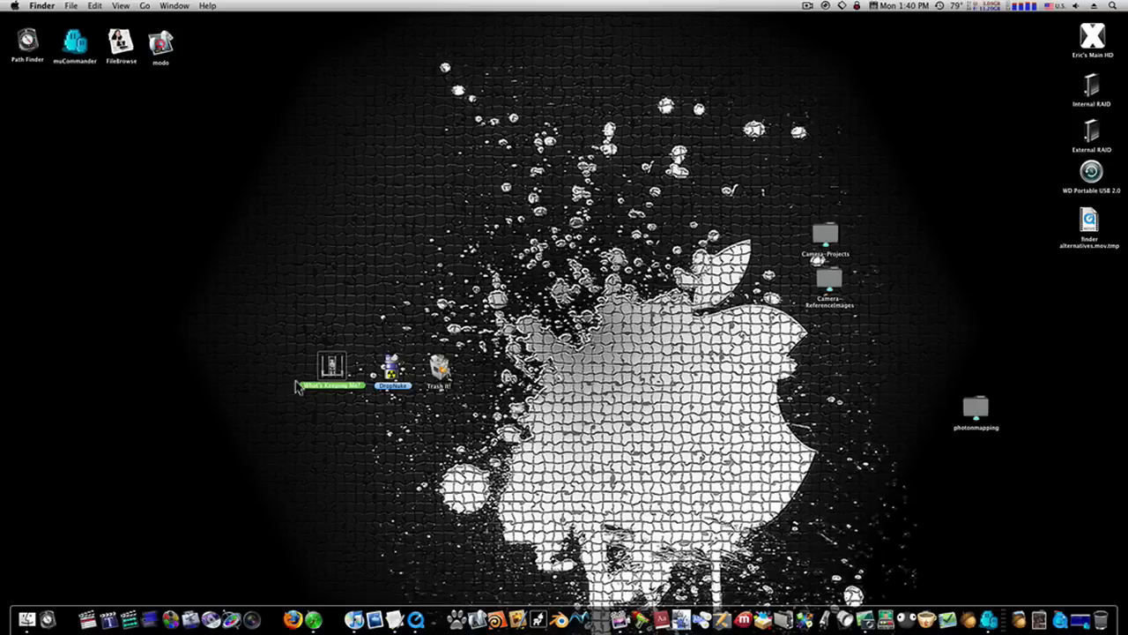
mouse_move(309, 345)
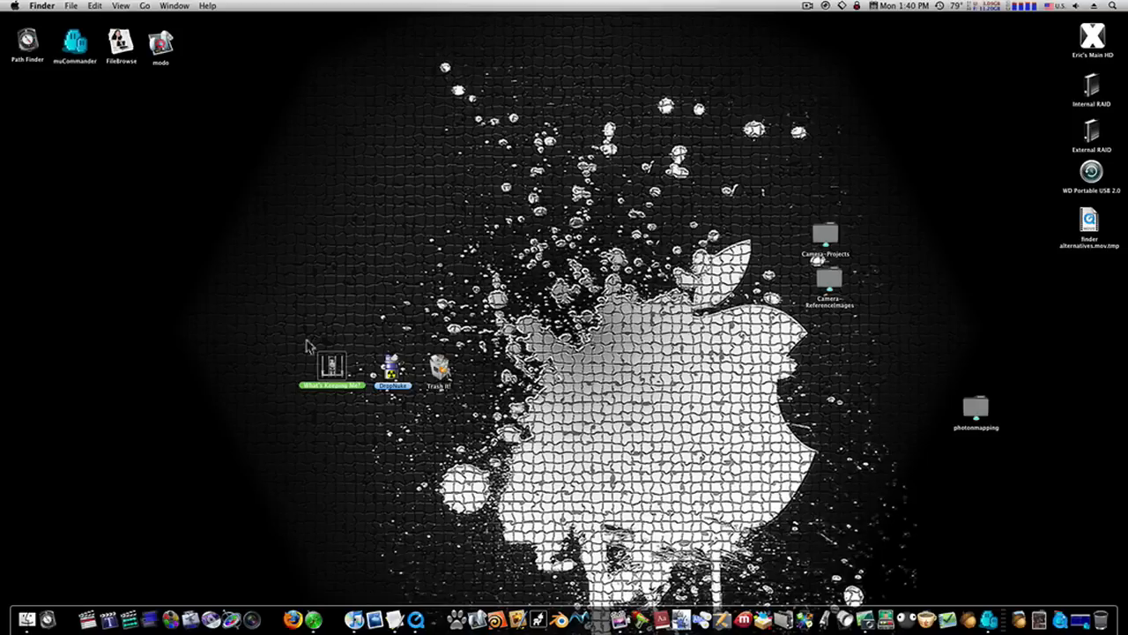
mouse_move(462, 404)
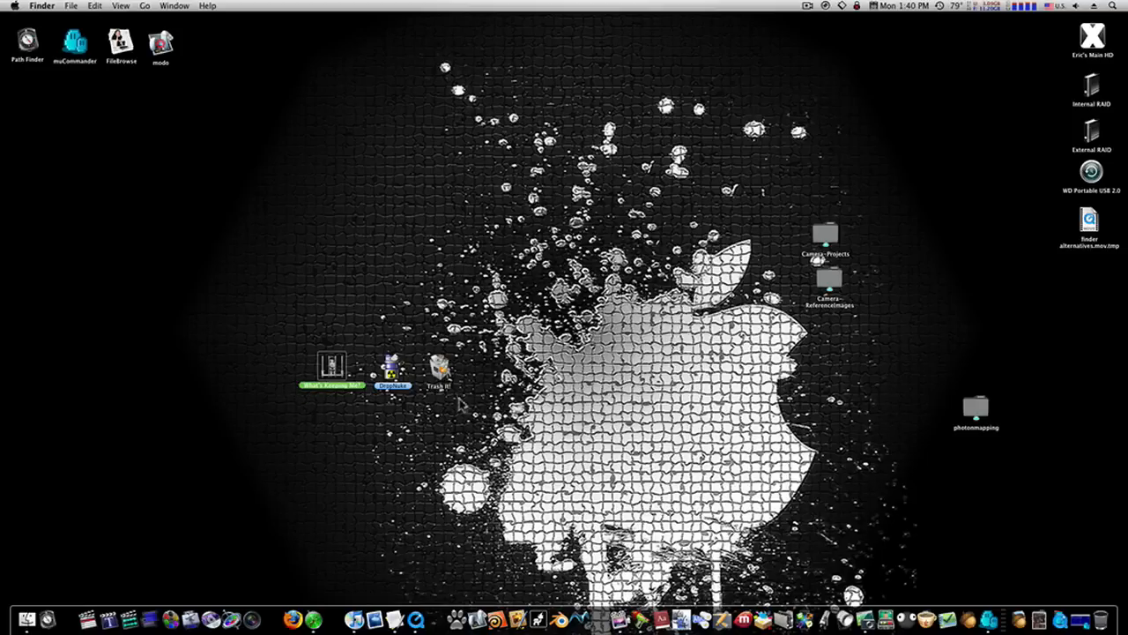
mouse_move(409, 430)
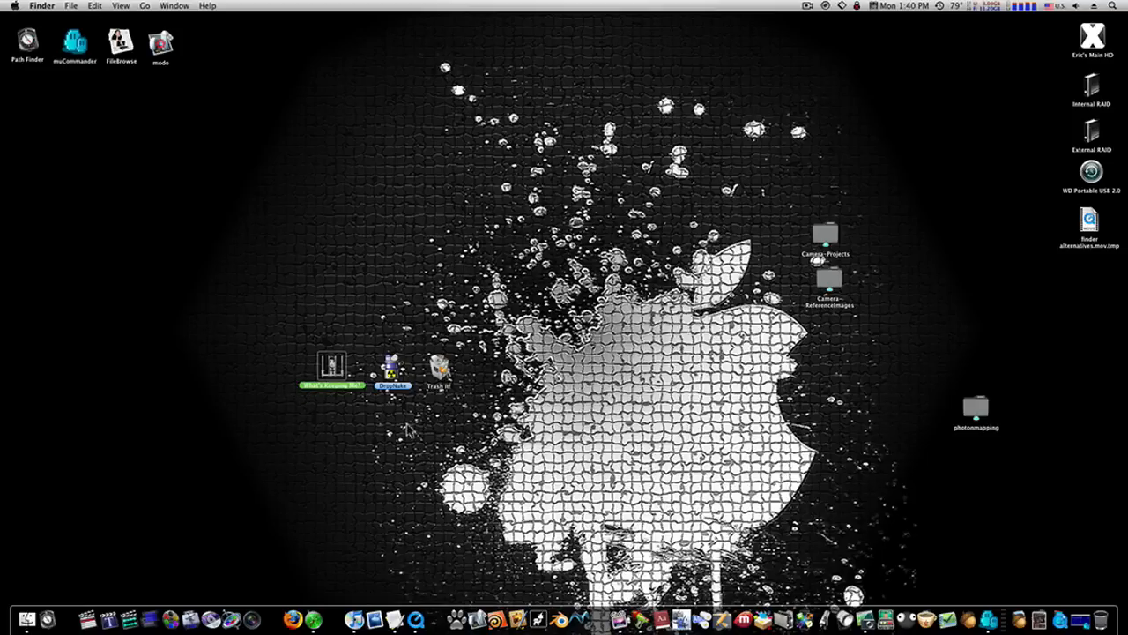
mouse_move(254, 344)
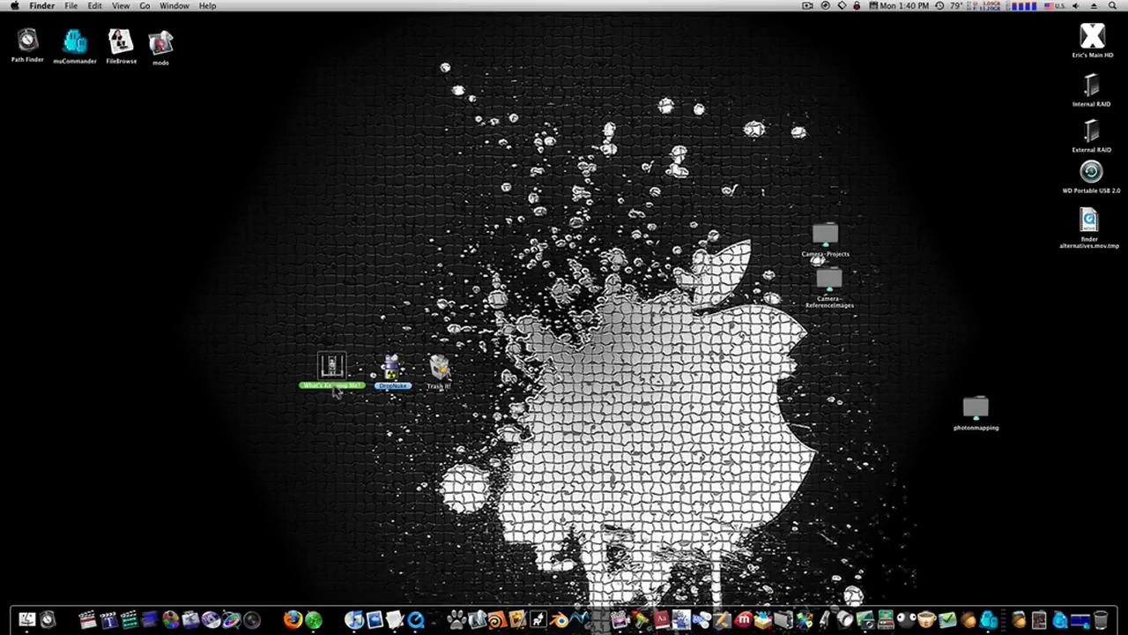
mouse_move(351, 374)
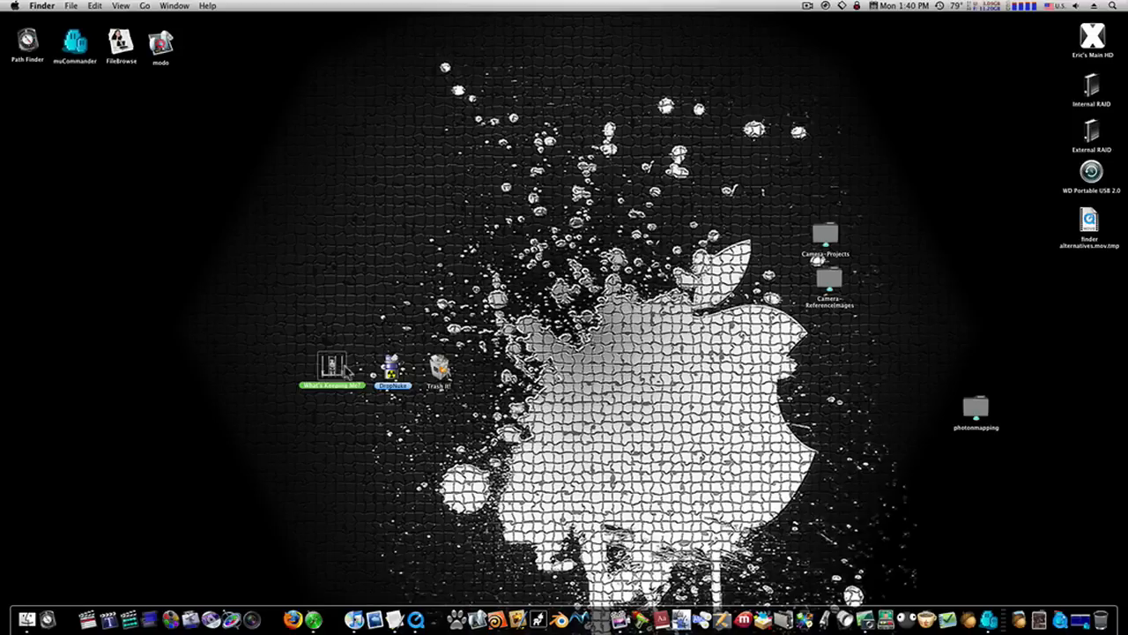
mouse_move(430, 411)
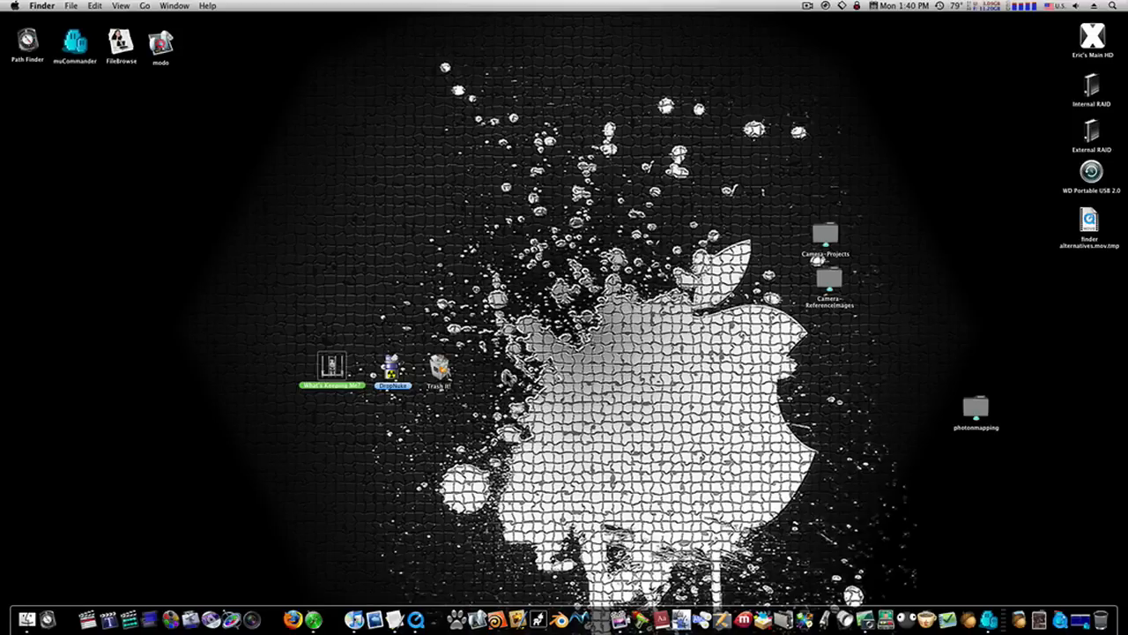
left_click(324, 424)
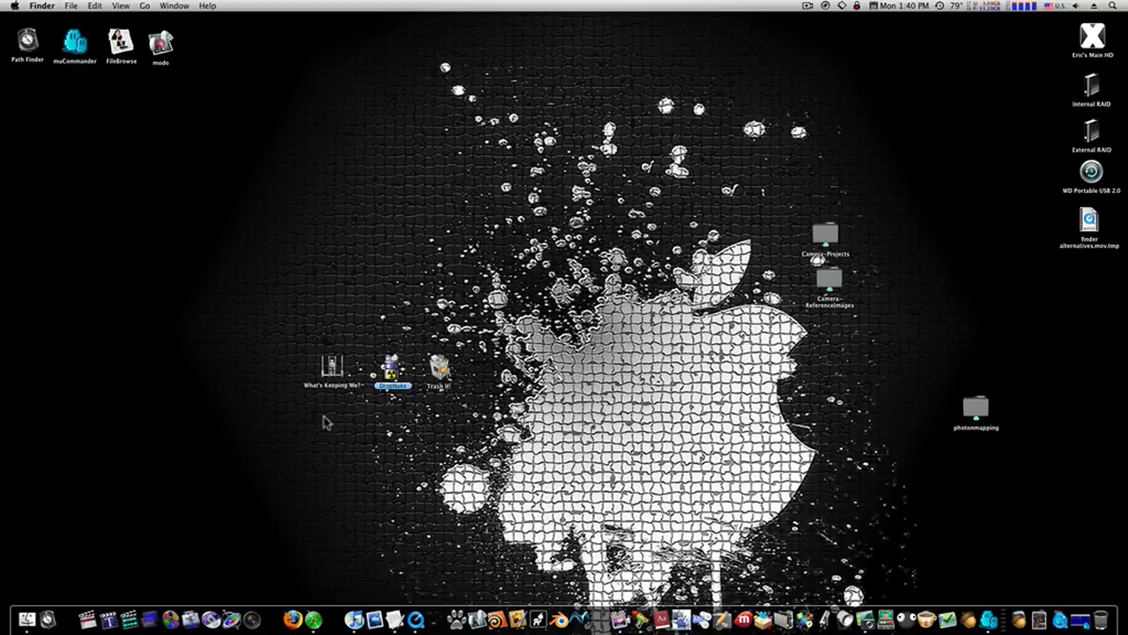
mouse_move(343, 391)
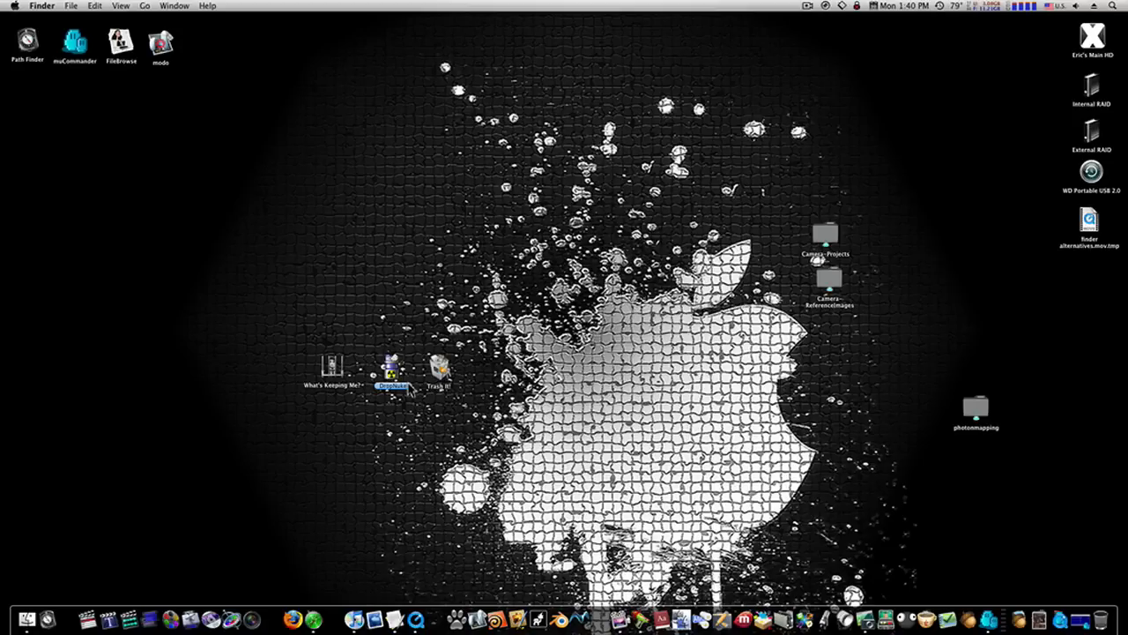
mouse_move(337, 381)
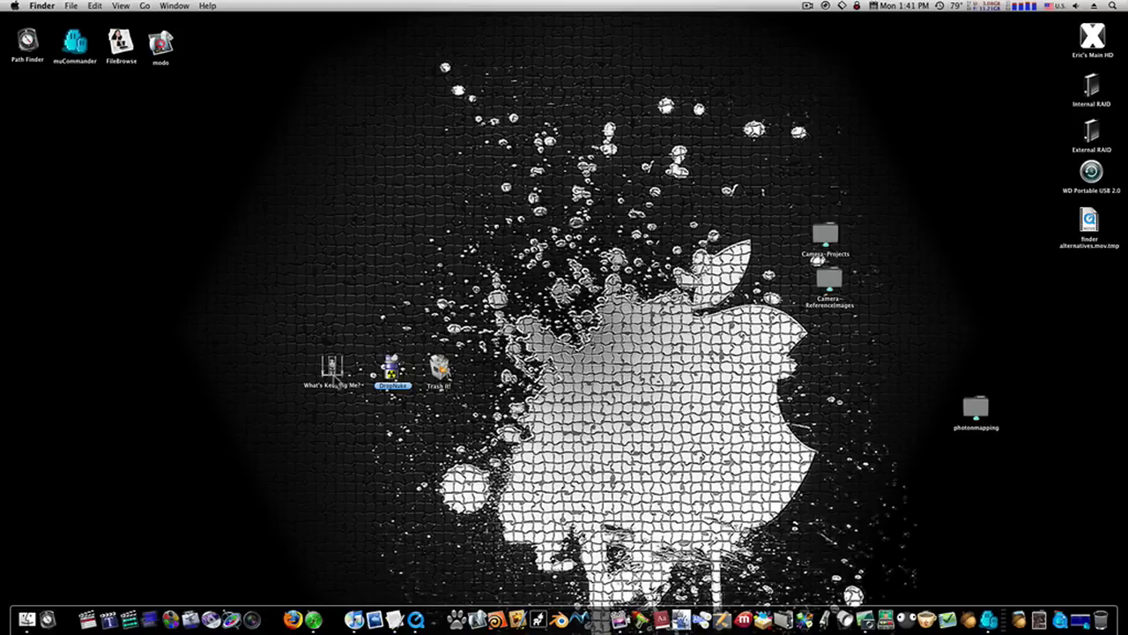
mouse_move(342, 395)
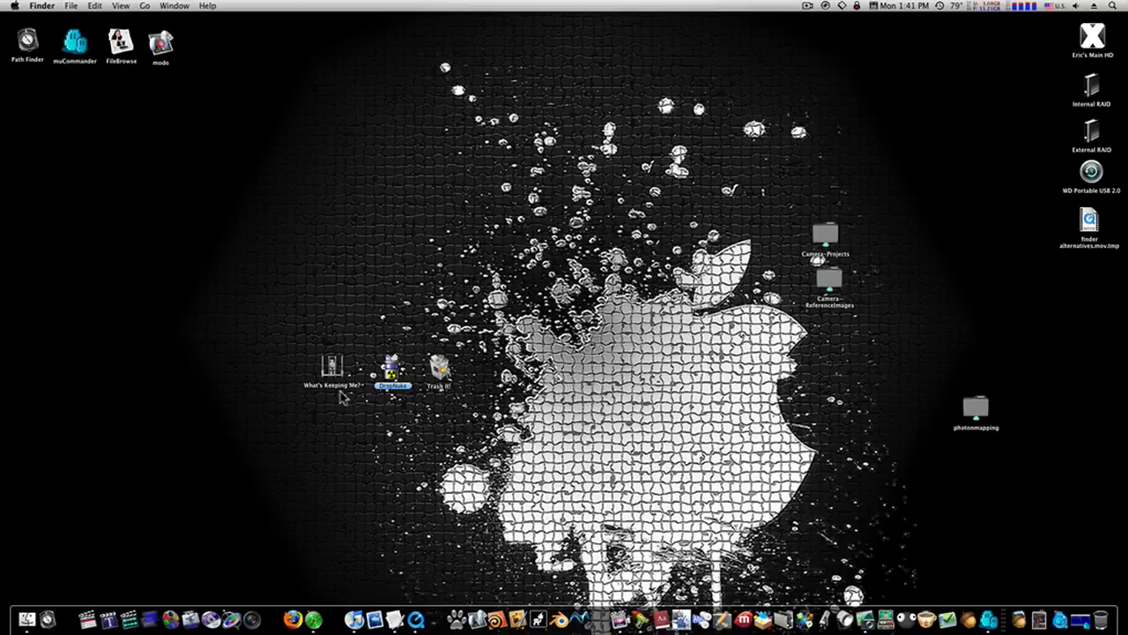
left_click(329, 365)
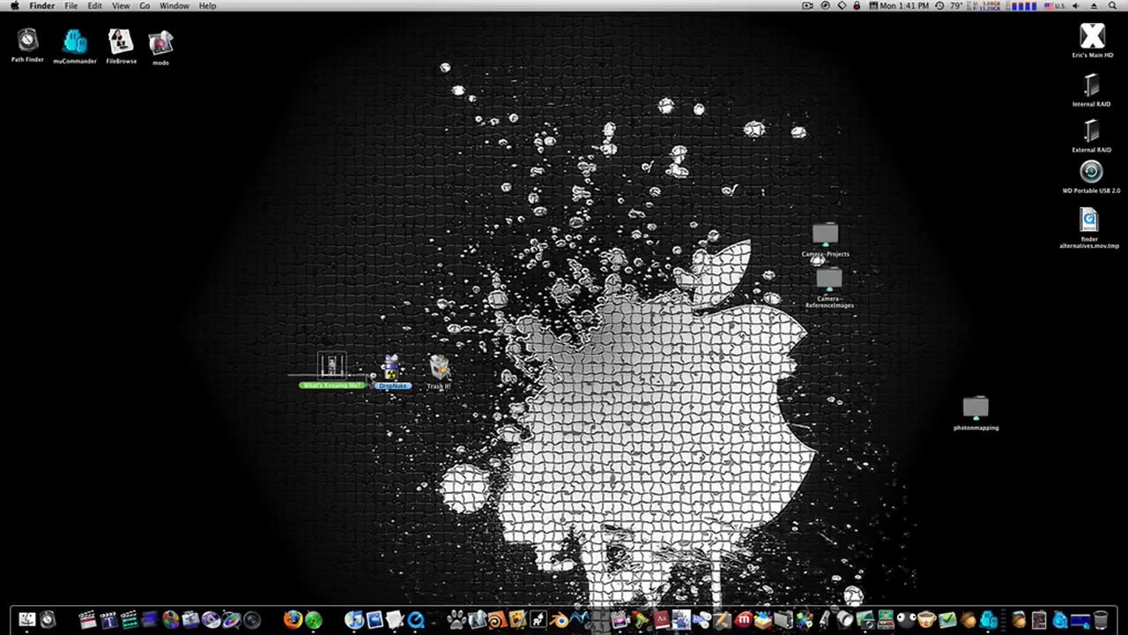